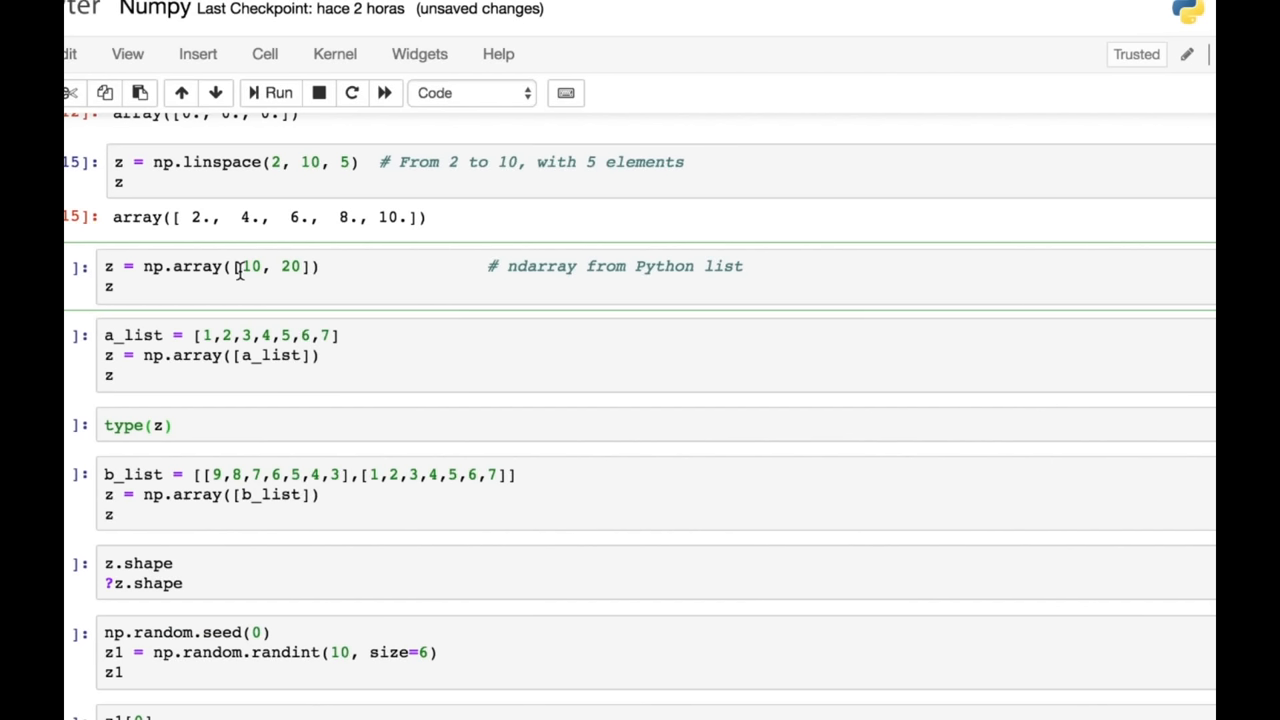
pyautogui.moveTo(184, 288)
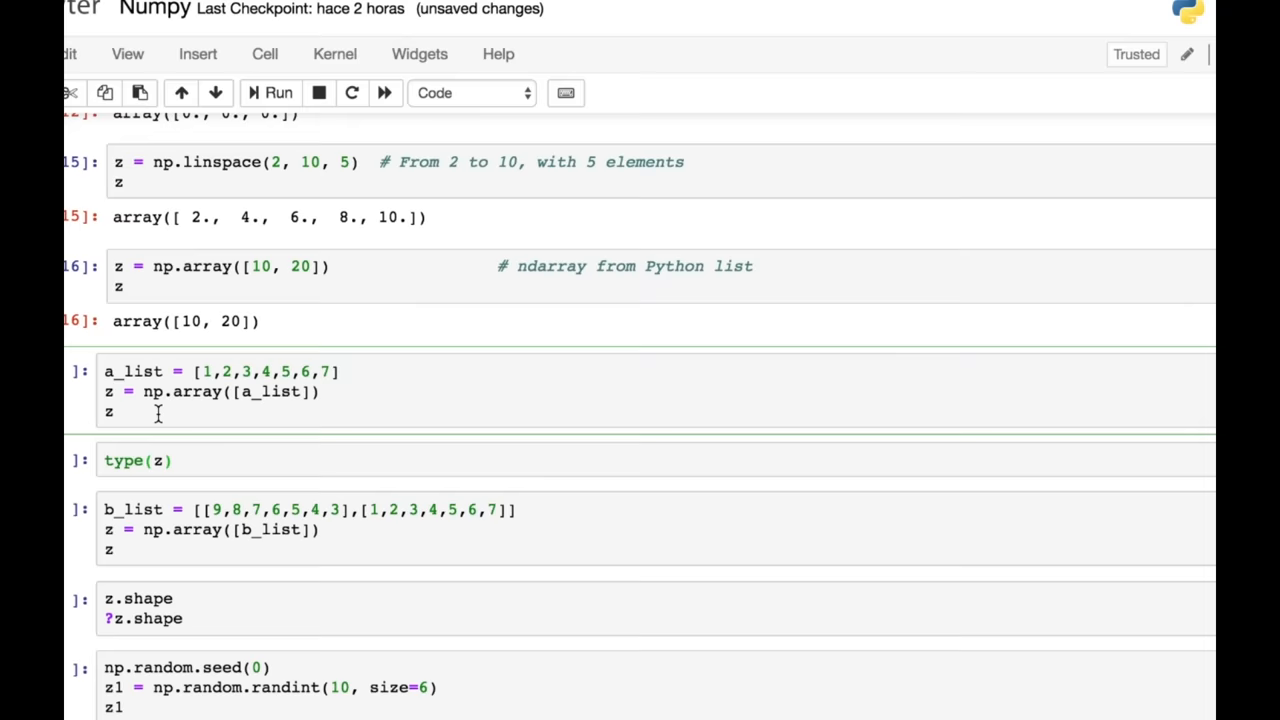
# Step: Focus the a_list cell after running np.array([10, 20])
pyautogui.click(268, 92)
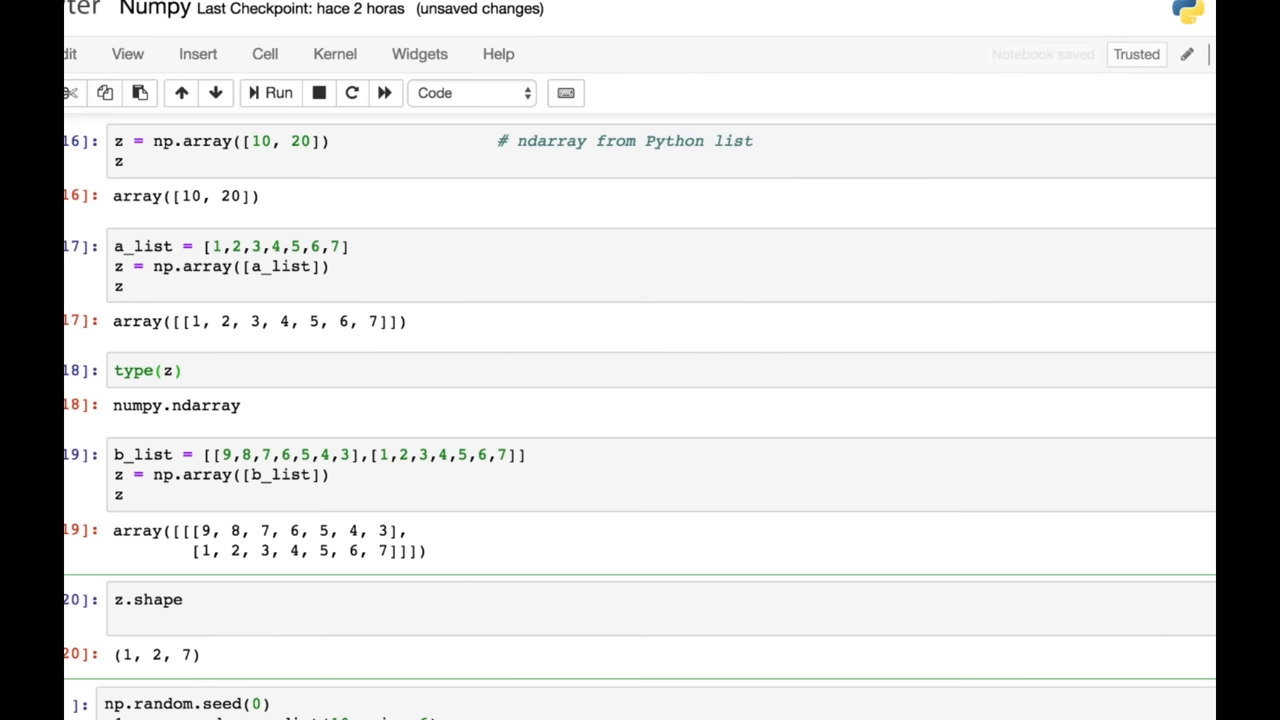
# Step: Enter z. in a new cell to query help on the ndarray z
pyautogui.write('z.')
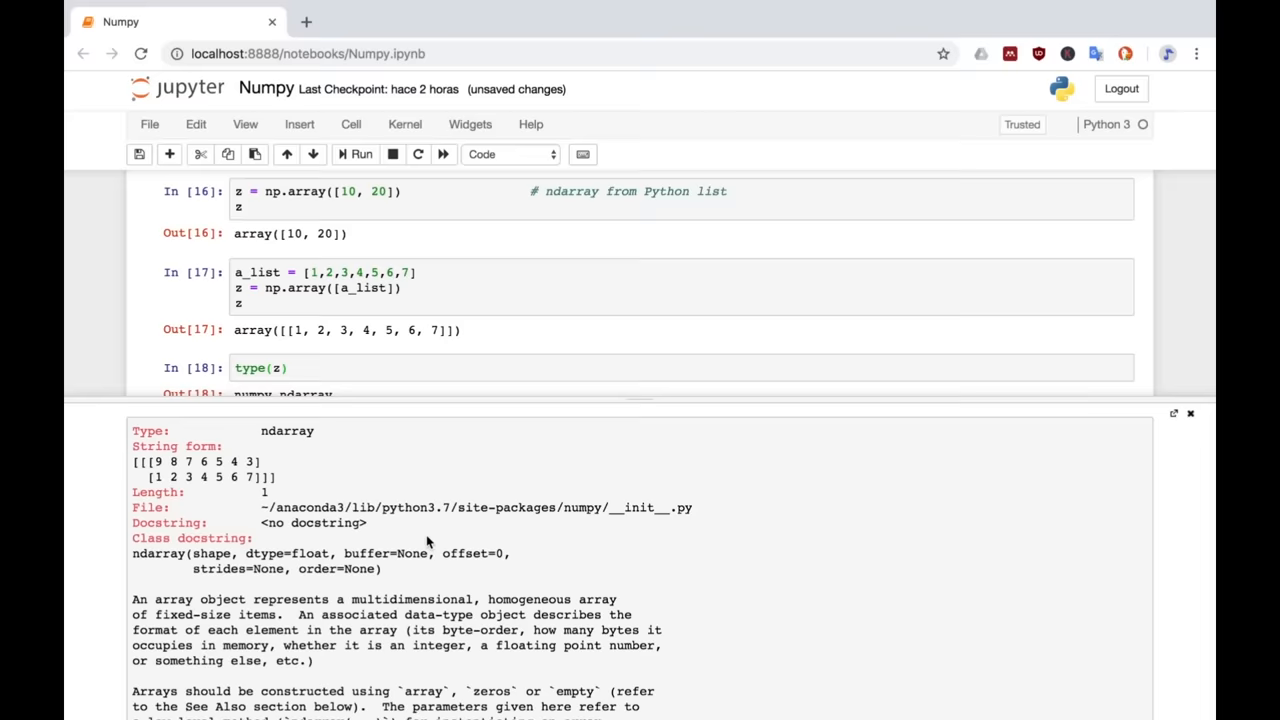
# Step: Scroll the ndarray docstring pager through Parameters to the Attributes list
pyautogui.scroll(-3)
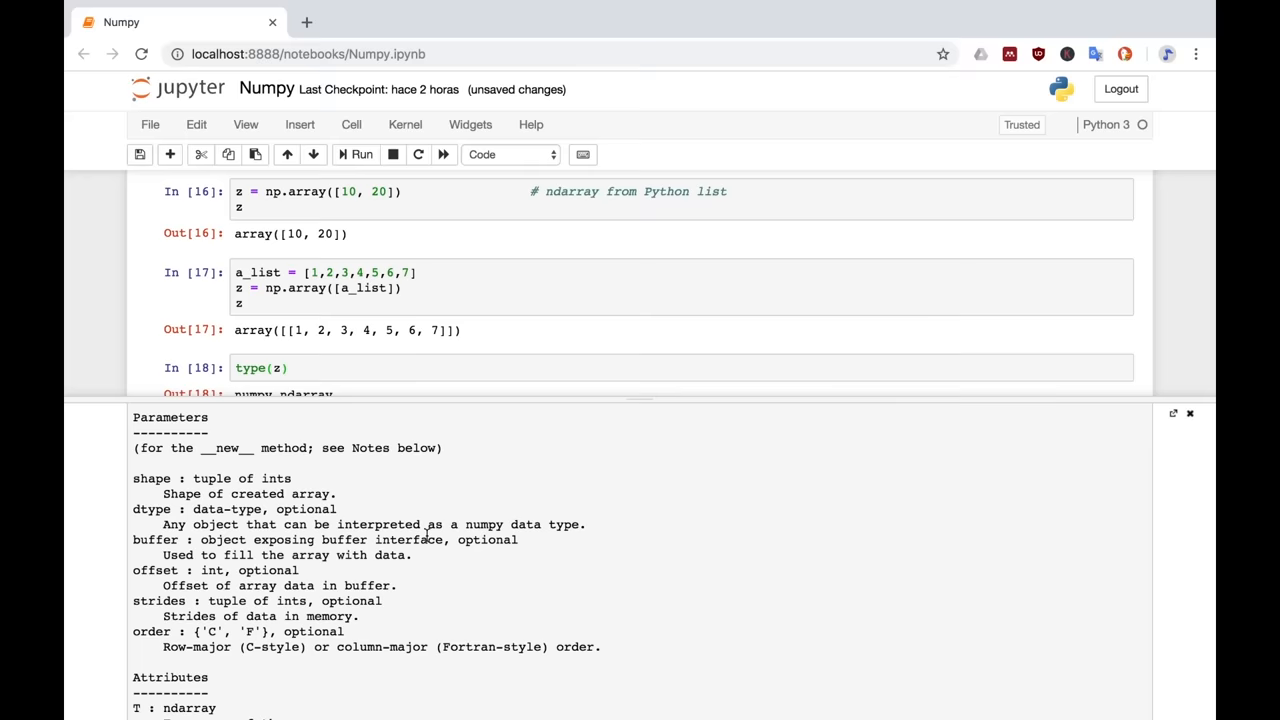
pyautogui.scroll(-3)
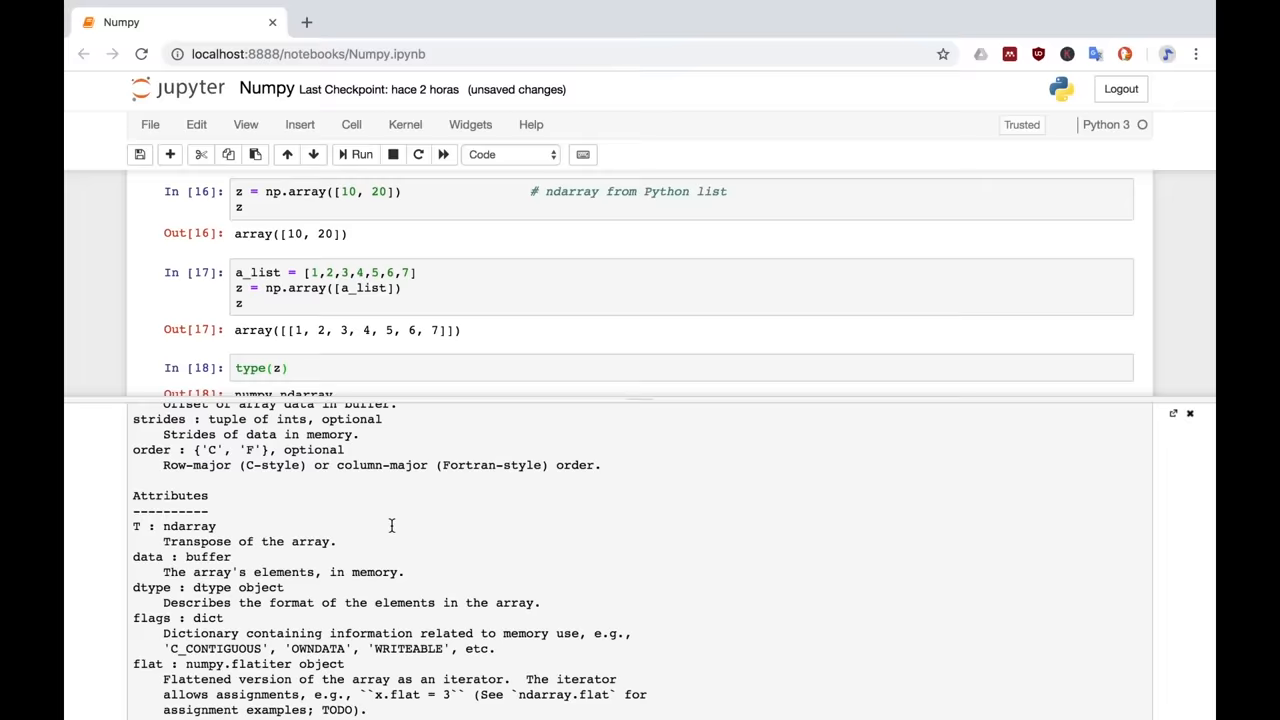